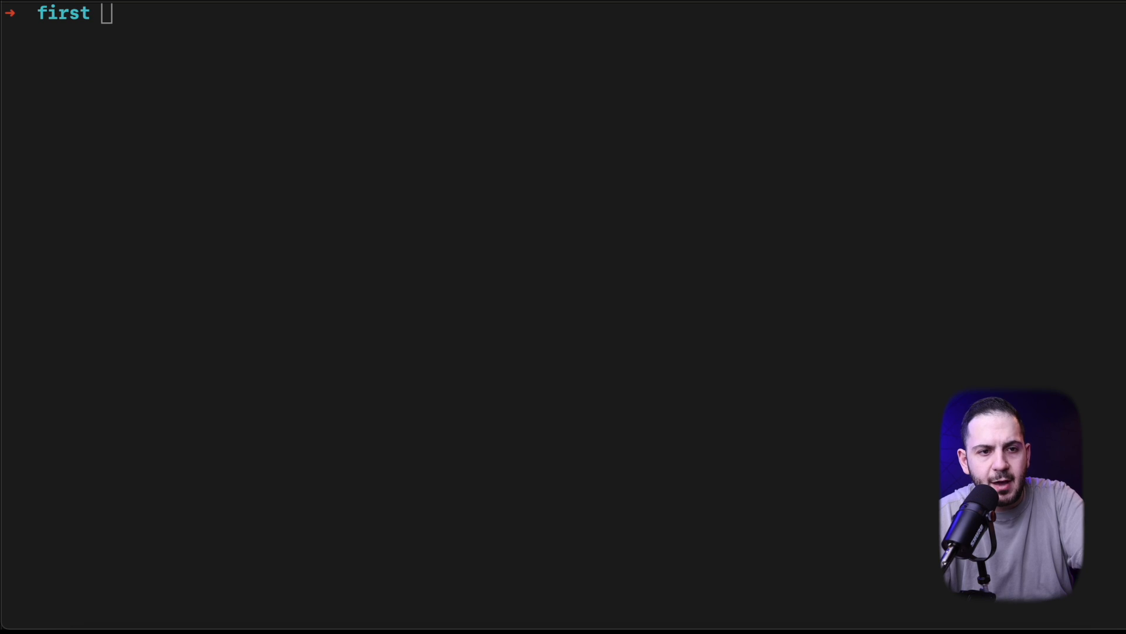
Step: Run gungnir on domains.txt to stream new certificate subdomains
type("gungnir -r domains.txt")
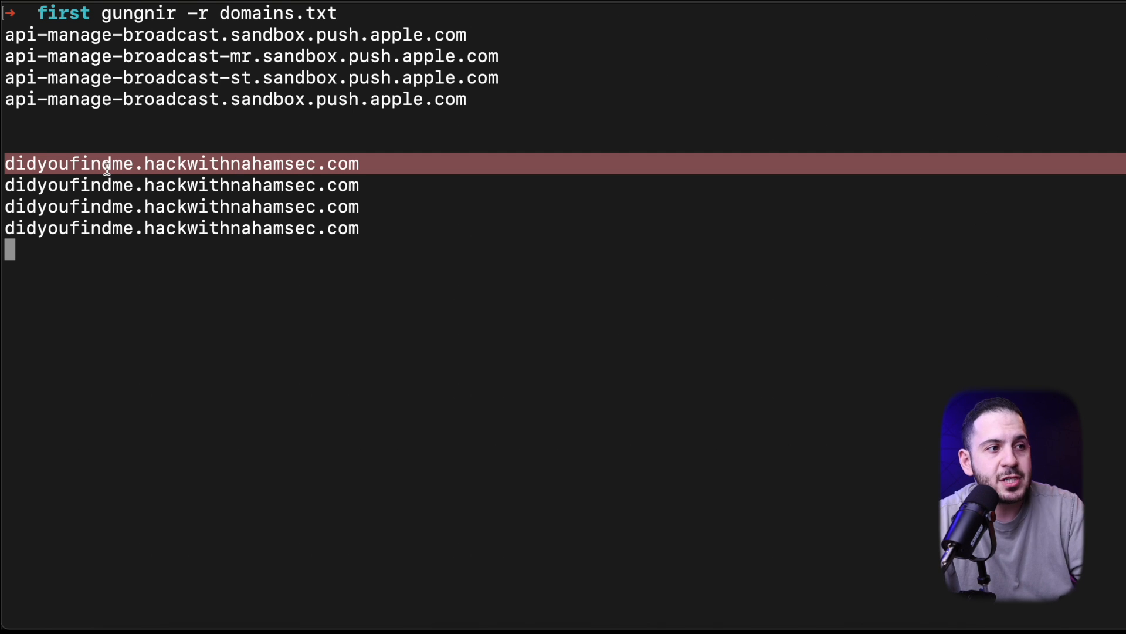
Step: Query crtsh for hackwithnahamsec.com and highlight the didyoufindme.hackwithnahamsec.com result
type("crtsh")
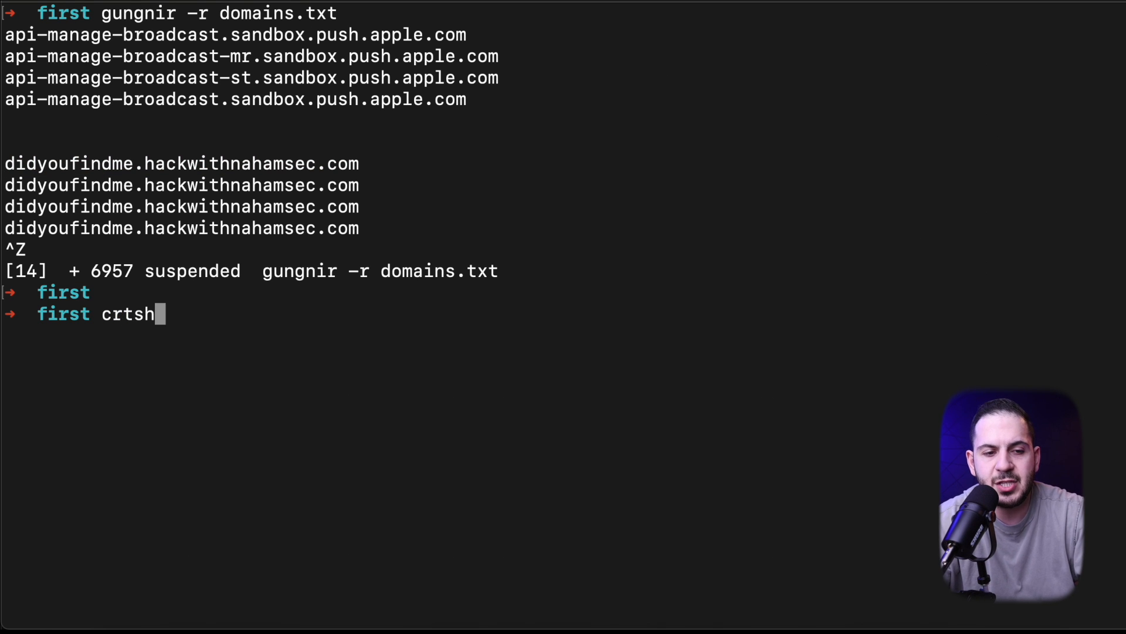
type("hackwithnahamsec.com")
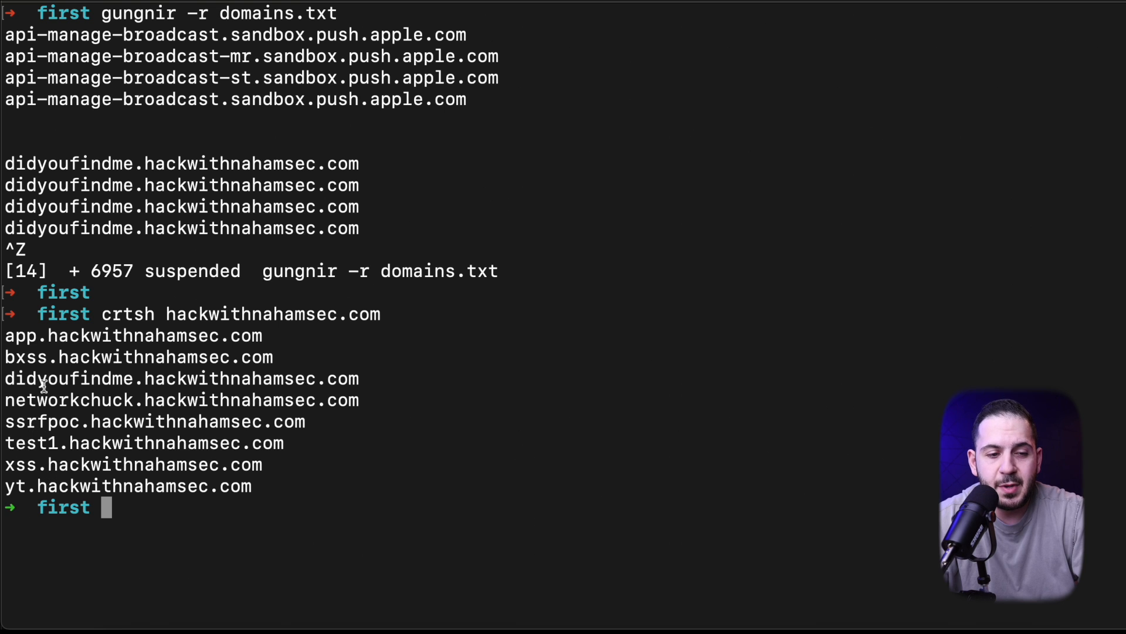
double_click(179, 378)
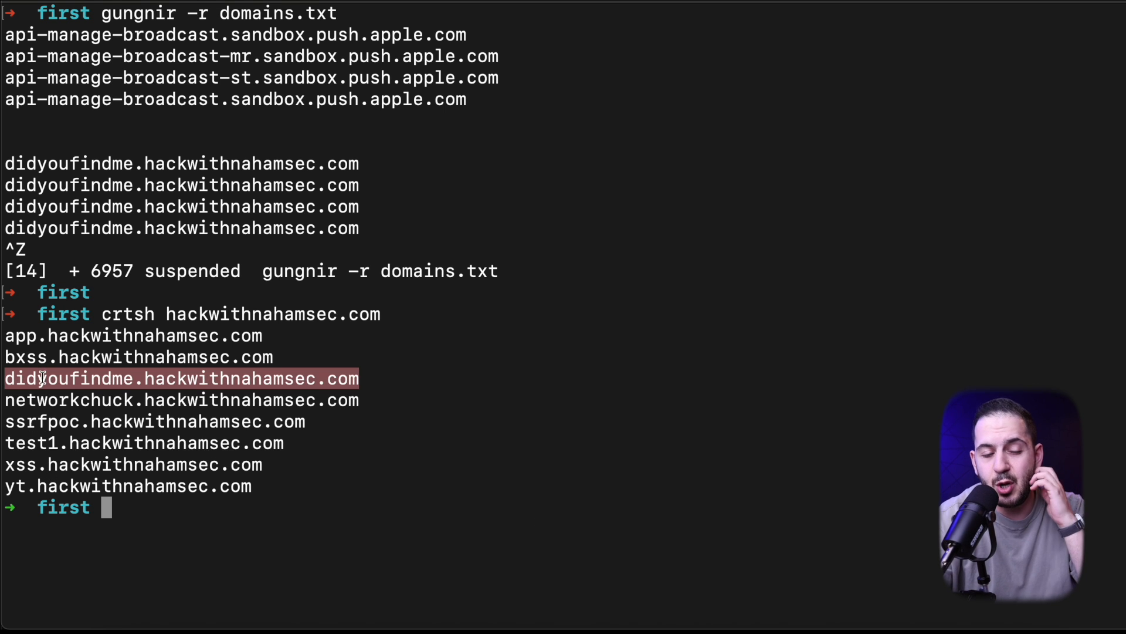